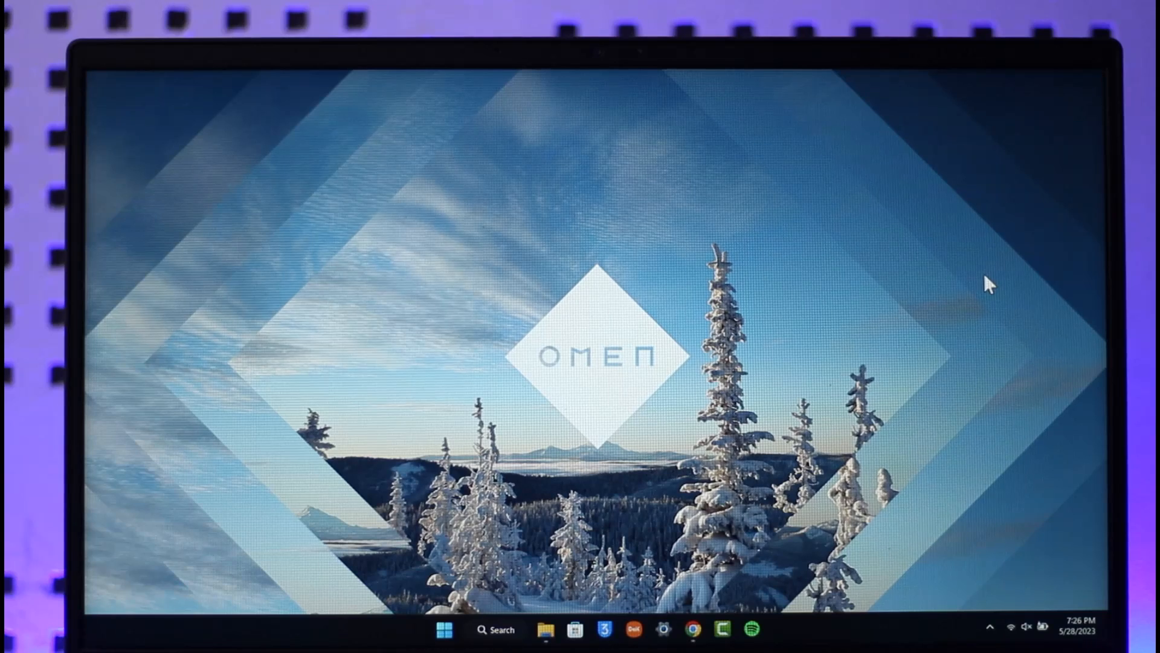
Authorize Electronic Arts to access the Twitch account from the Twitch authorize page in Chrome.
left_click(692, 629)
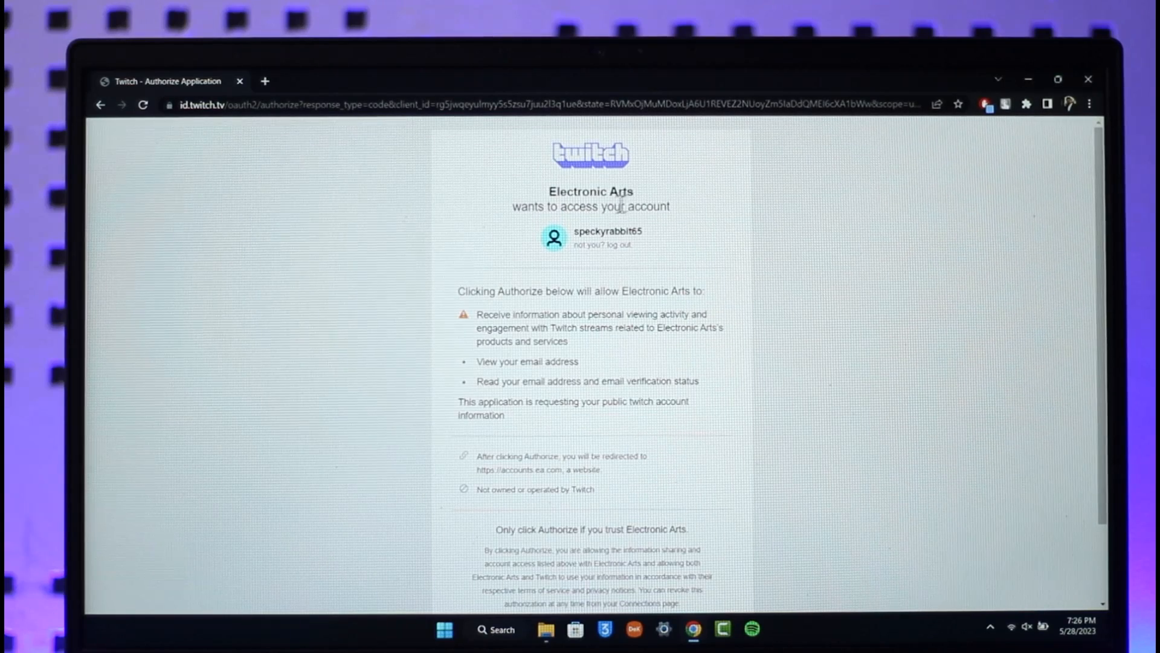
scroll("down", 3)
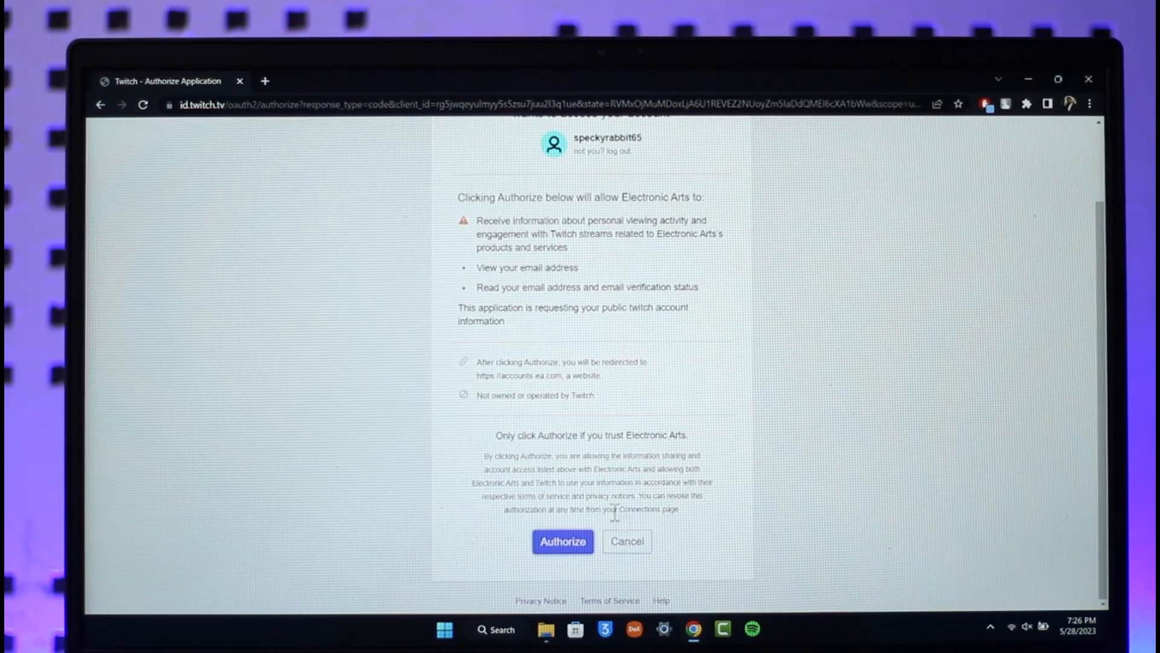
left_click(561, 541)
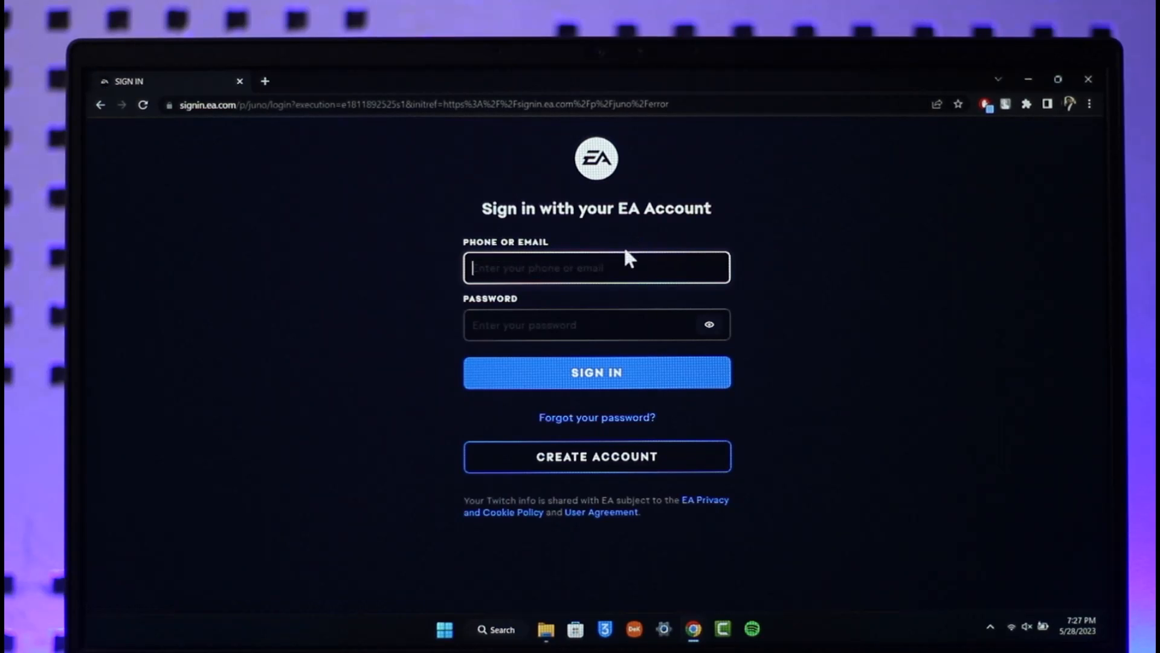
mouse_move(553, 272)
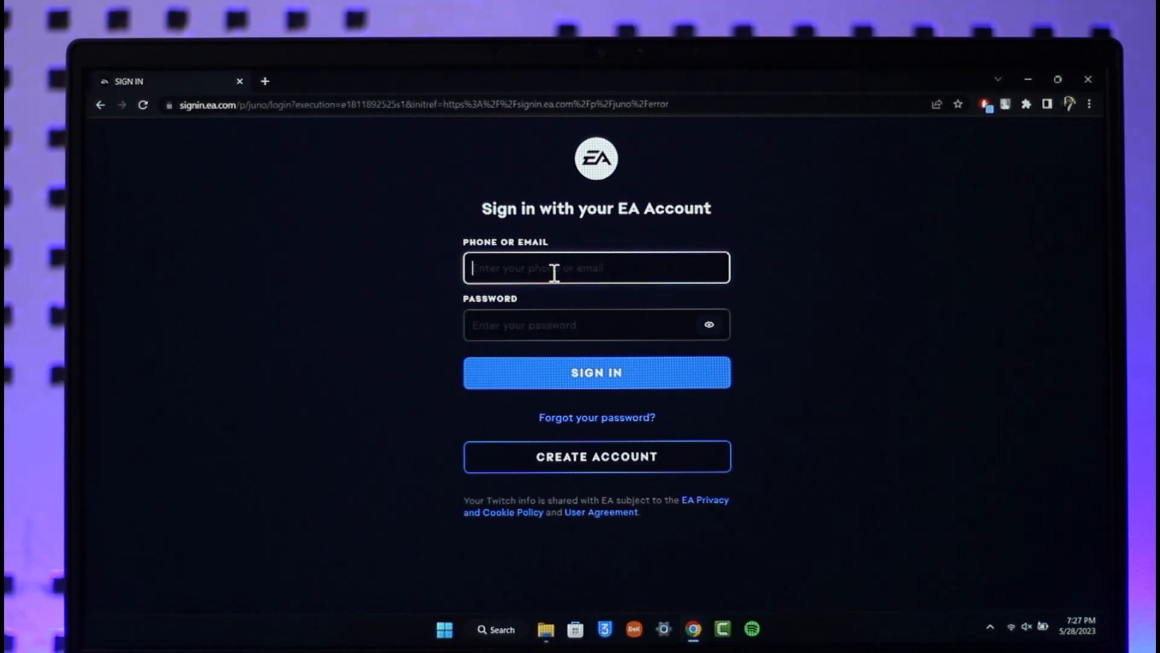
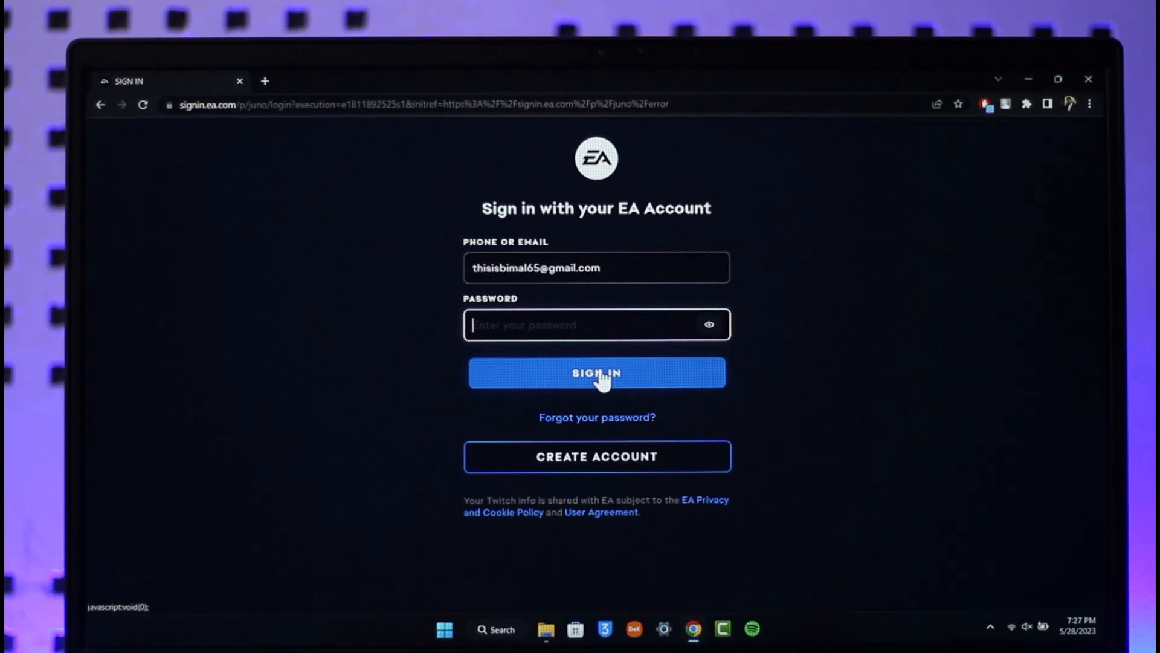
mouse_move(597, 257)
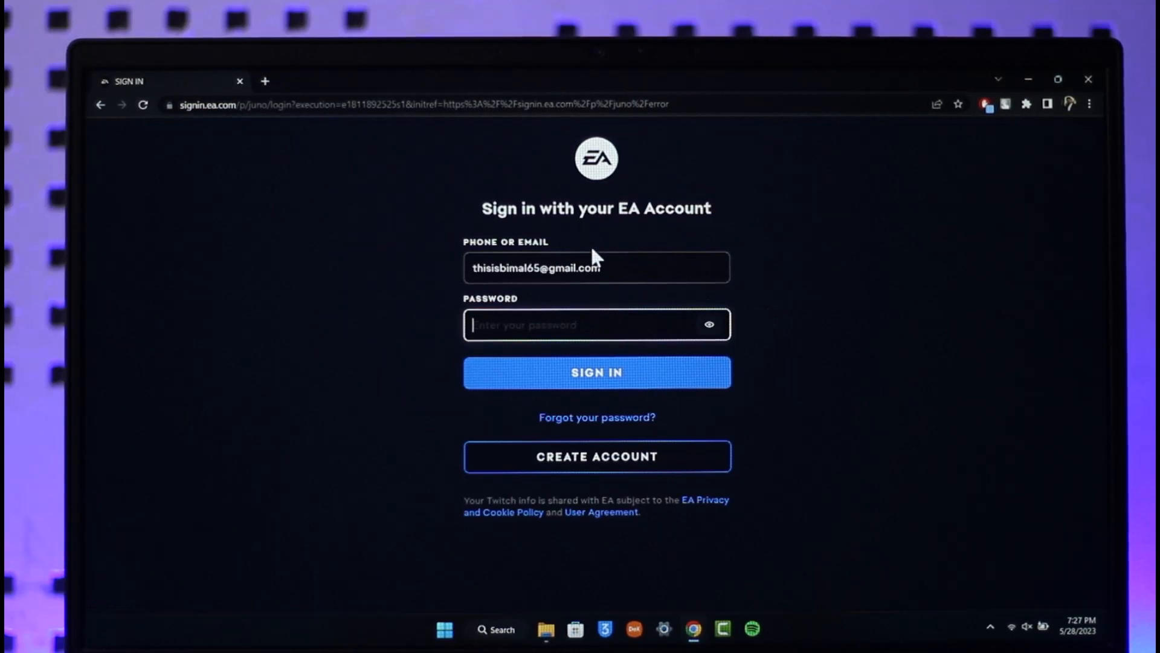